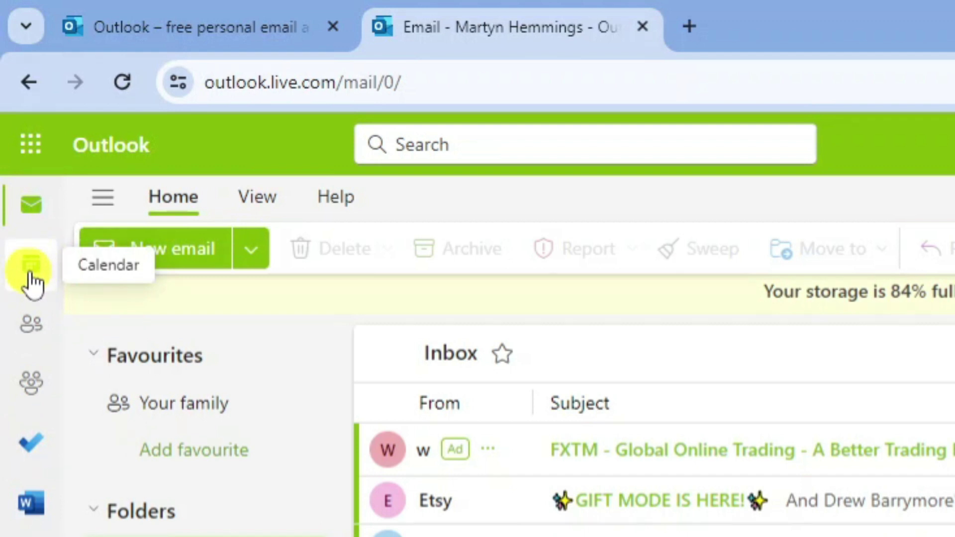
- Switch from the inbox to the calendar showing January 2024 in month view
click(29, 262)
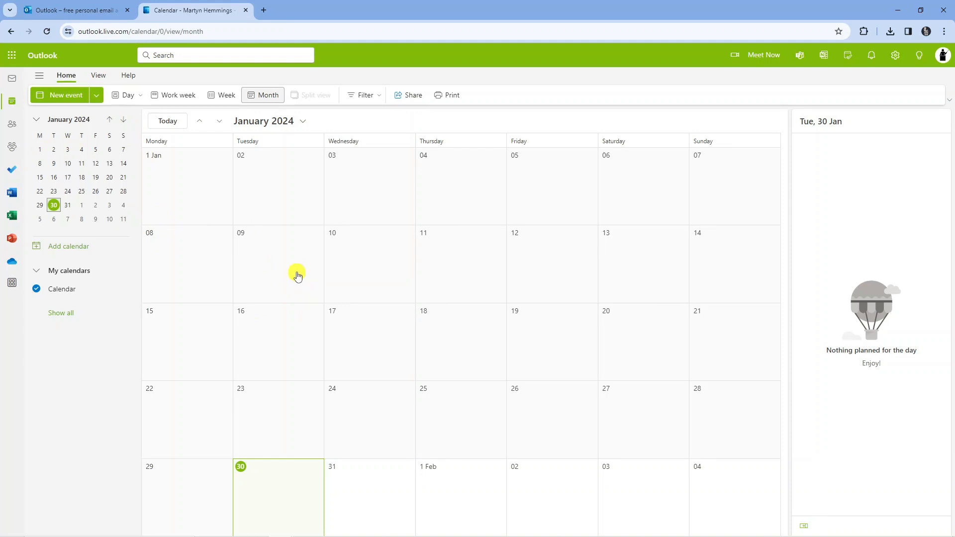
mouse_move(256, 192)
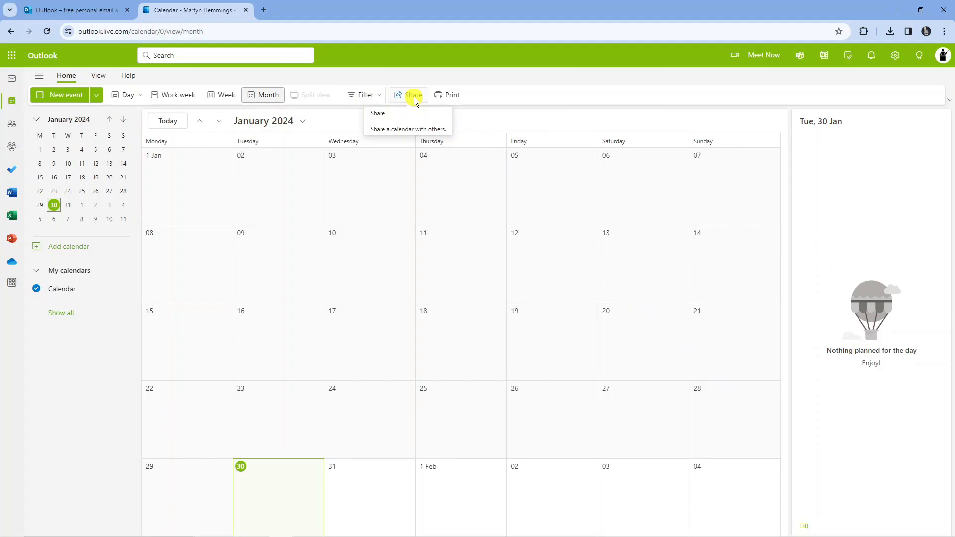
- Begin sharing the calendar and add the suggested Gmail contact as the invitee
click(408, 129)
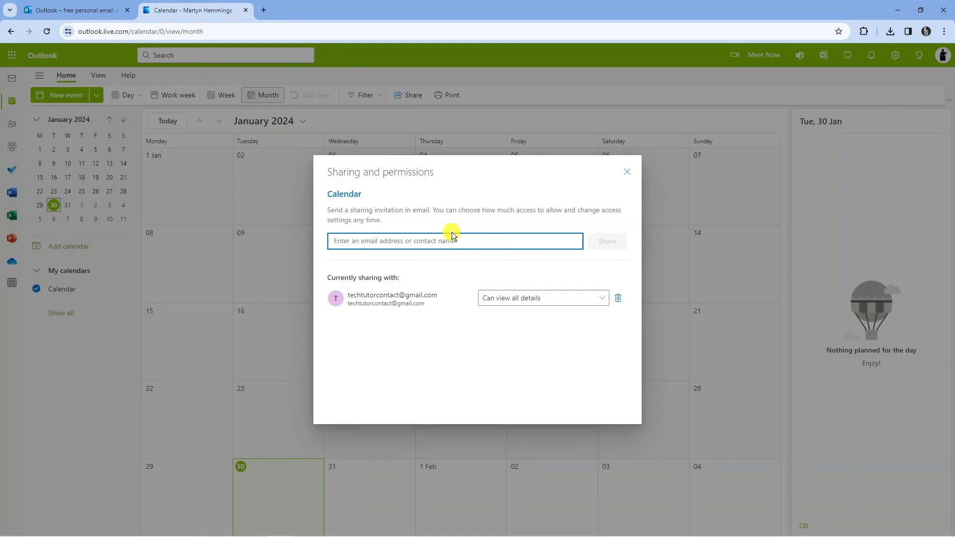
text(mahemmings1)
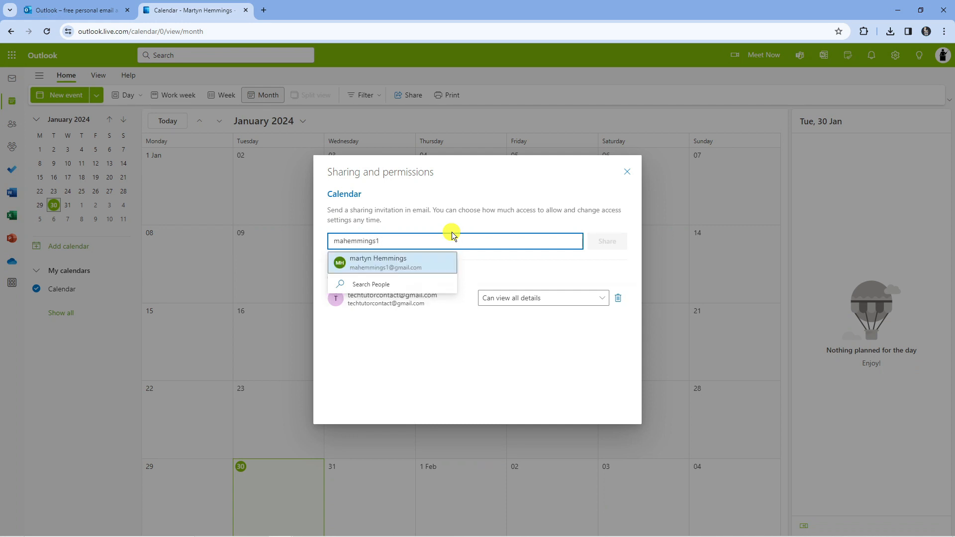
click(391, 263)
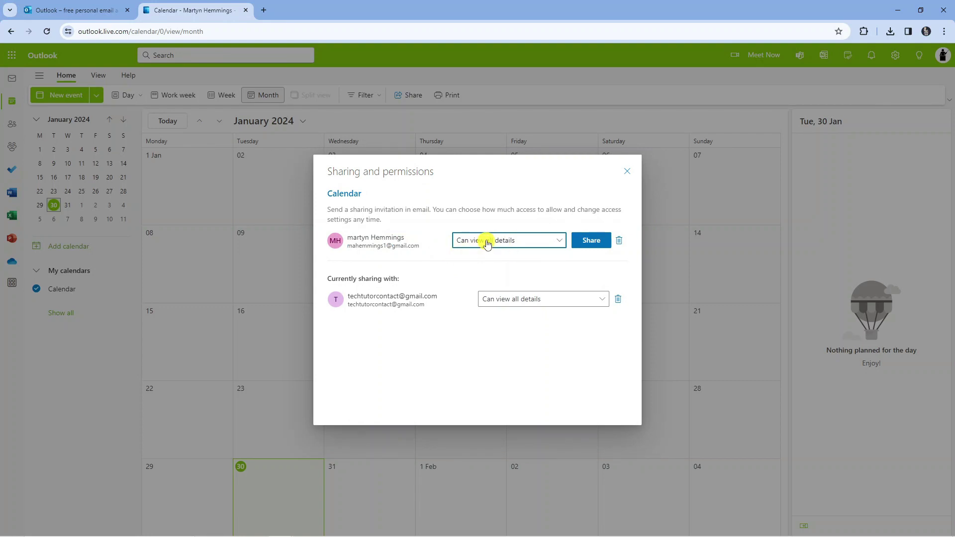
- Grant the invitee 'Can view all details' permission and send the sharing invitation
click(509, 240)
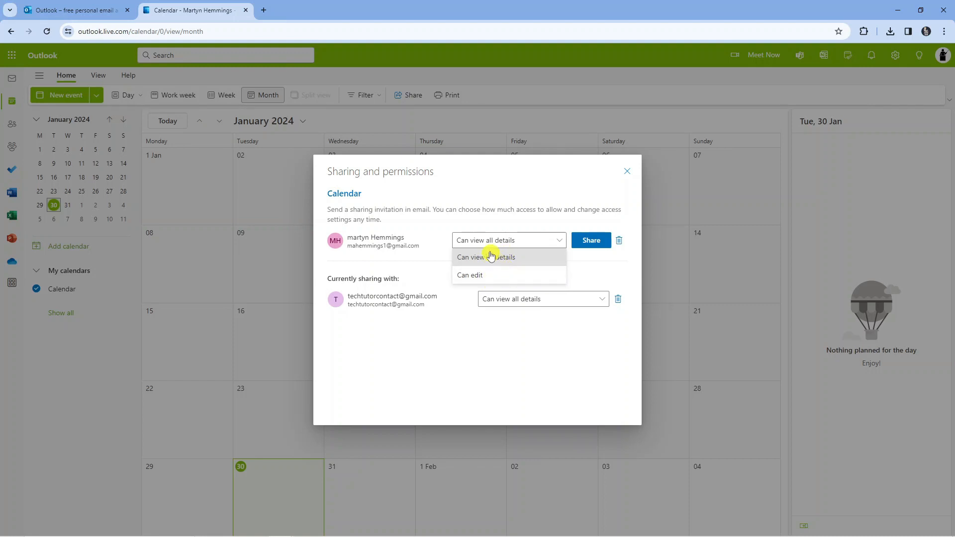
click(485, 257)
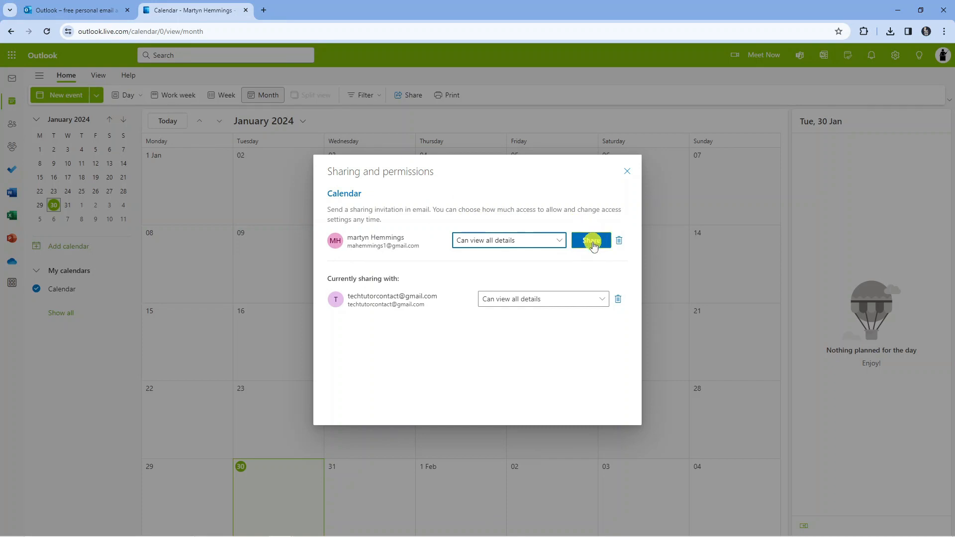
click(590, 240)
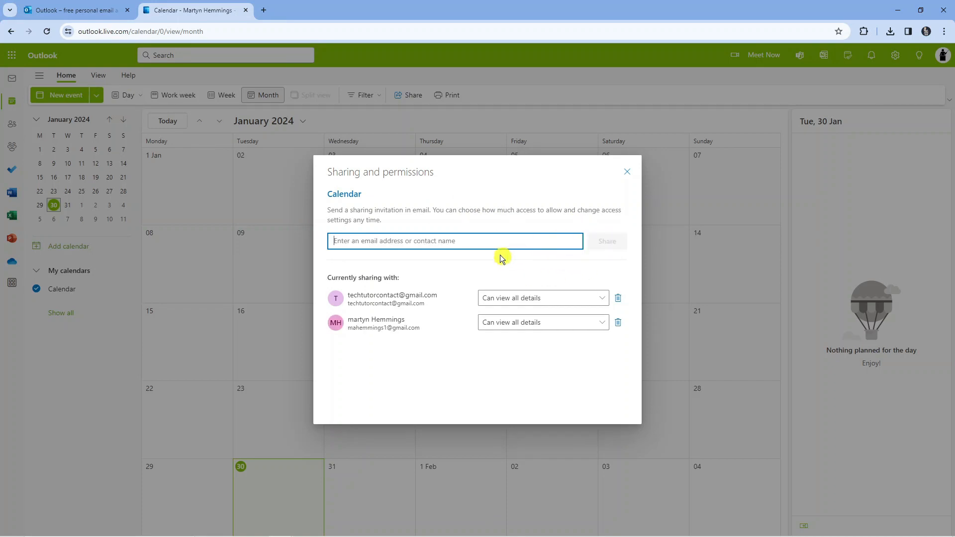
click(428, 24)
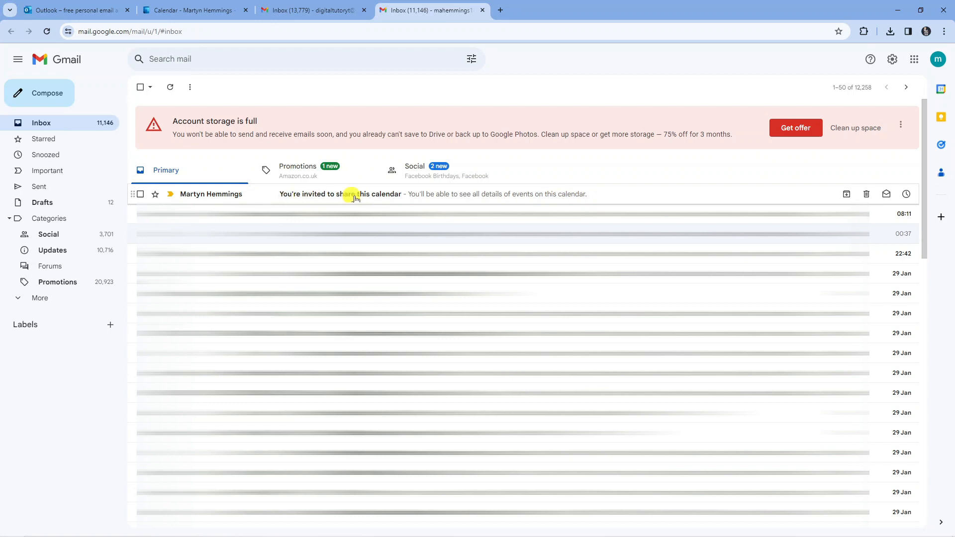
mouse_move(598, 194)
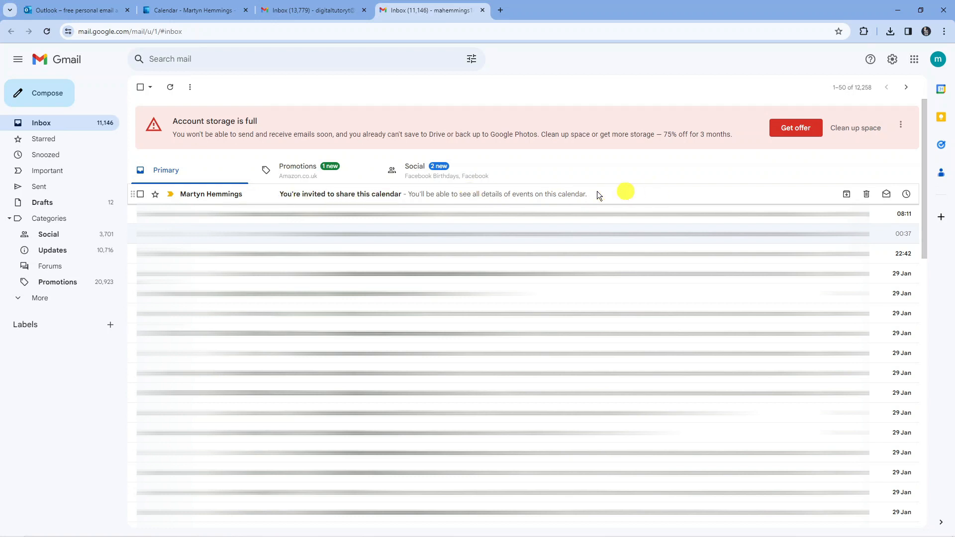
- Open the 'You're invited to share this calendar' email in the Gmail inbox
click(340, 194)
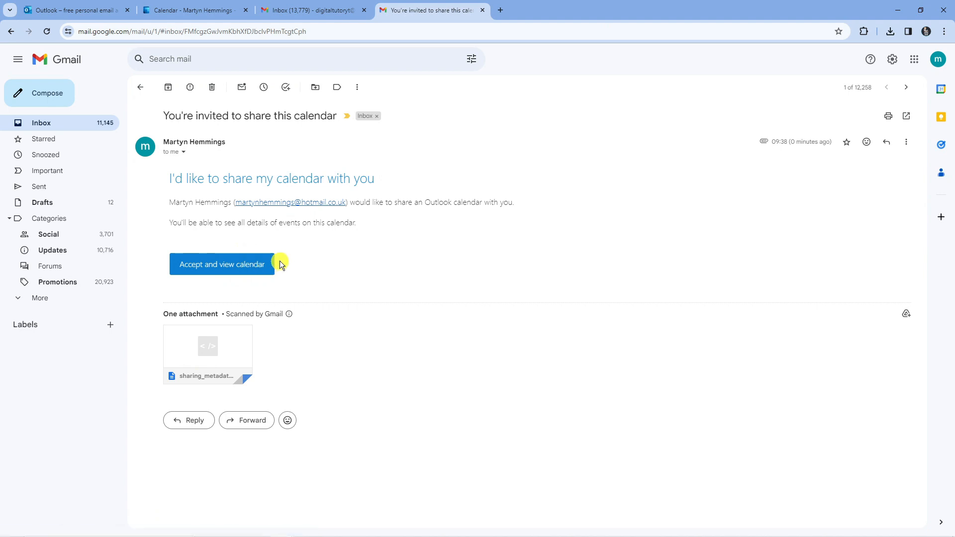
mouse_move(297, 259)
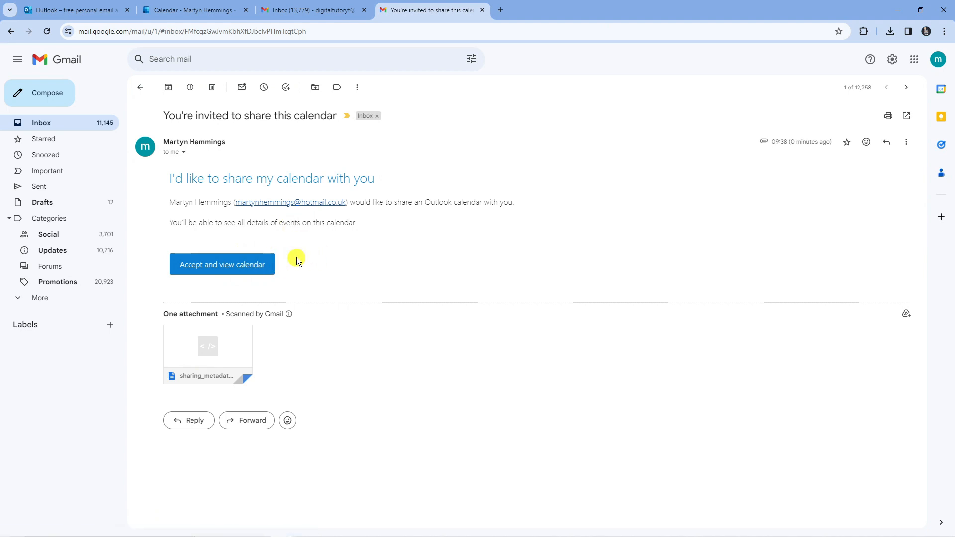
mouse_move(302, 254)
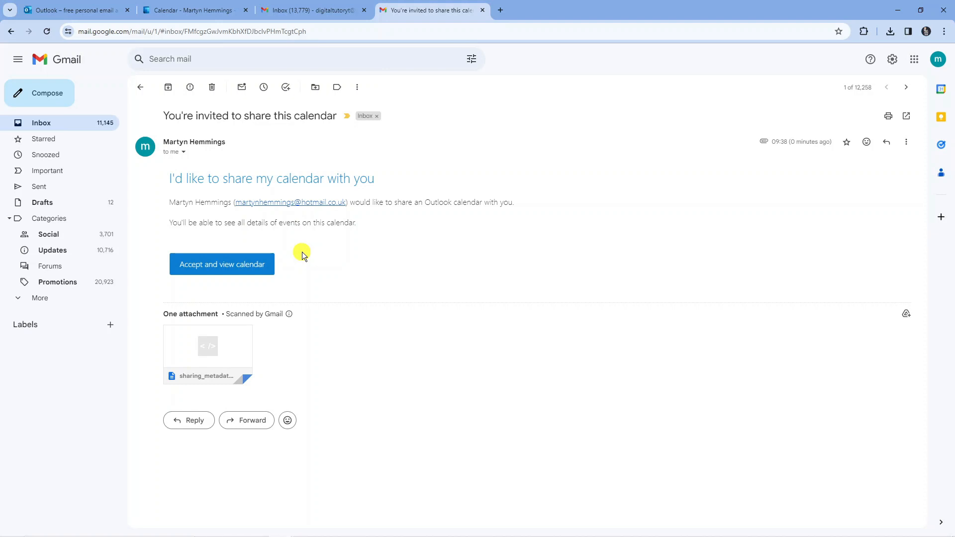